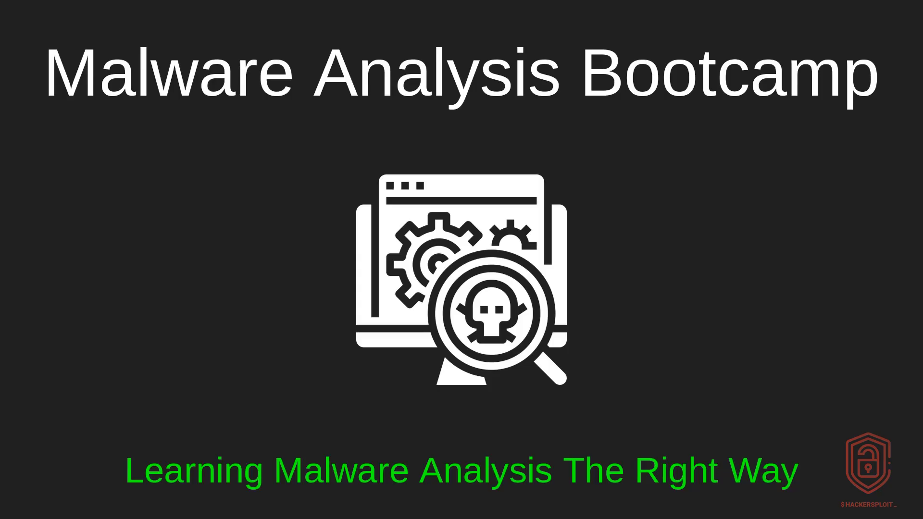
mouse_move(715, 134)
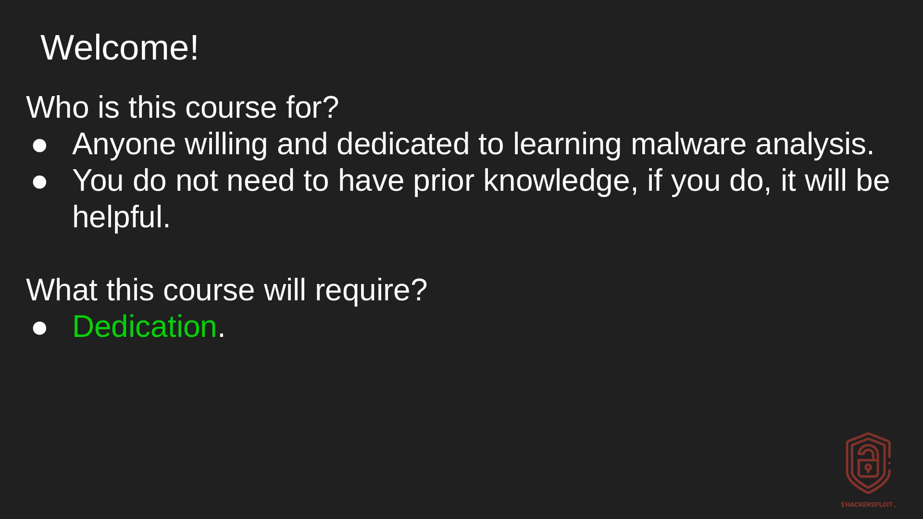
mouse_move(702, 166)
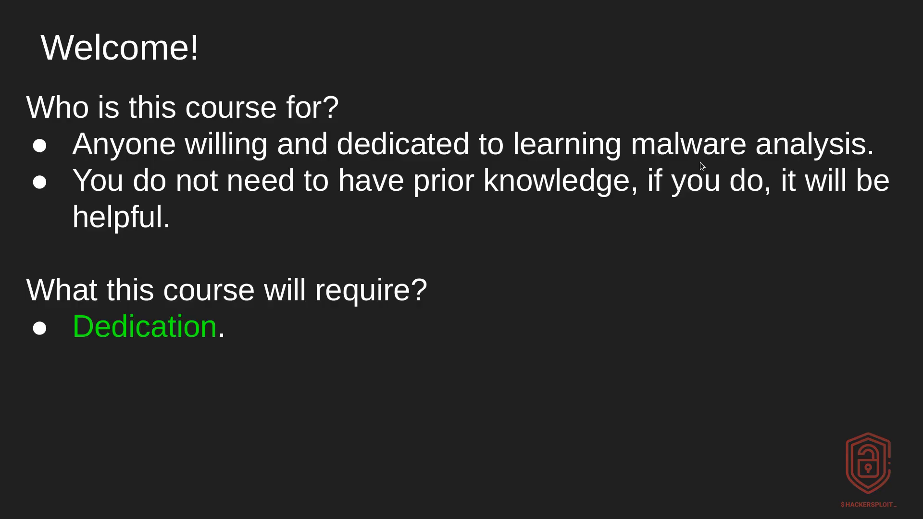
mouse_move(693, 165)
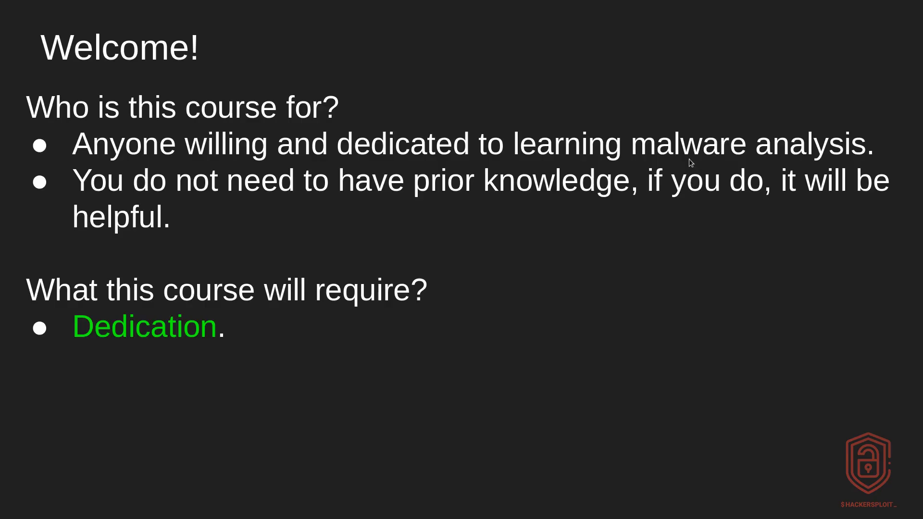
mouse_move(693, 167)
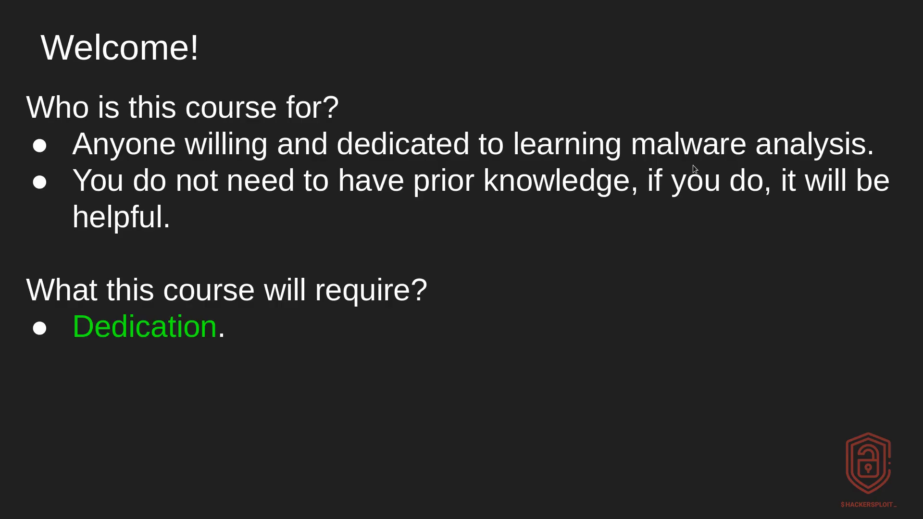
mouse_move(690, 202)
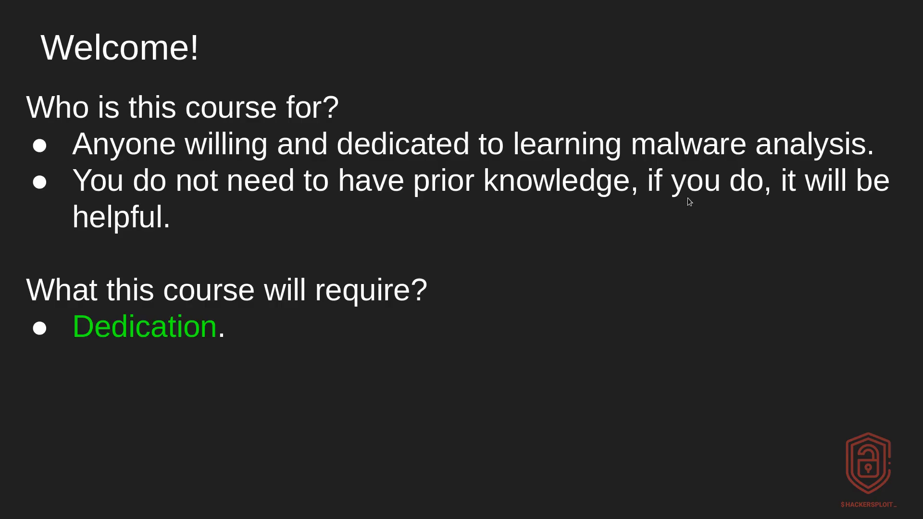
mouse_move(693, 198)
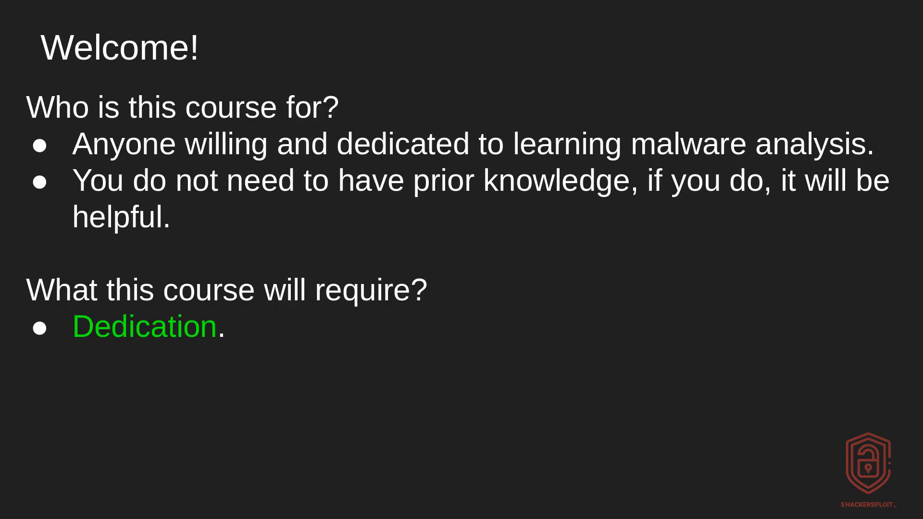
mouse_move(689, 198)
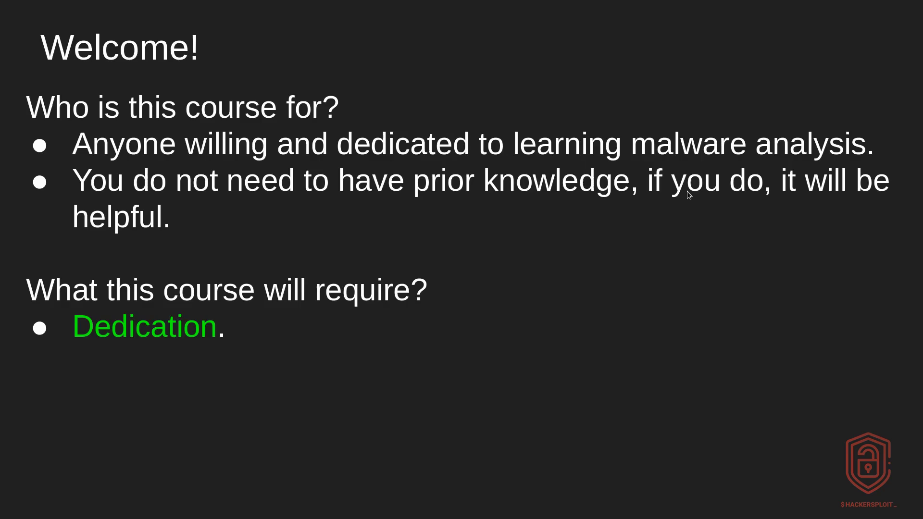
mouse_move(690, 193)
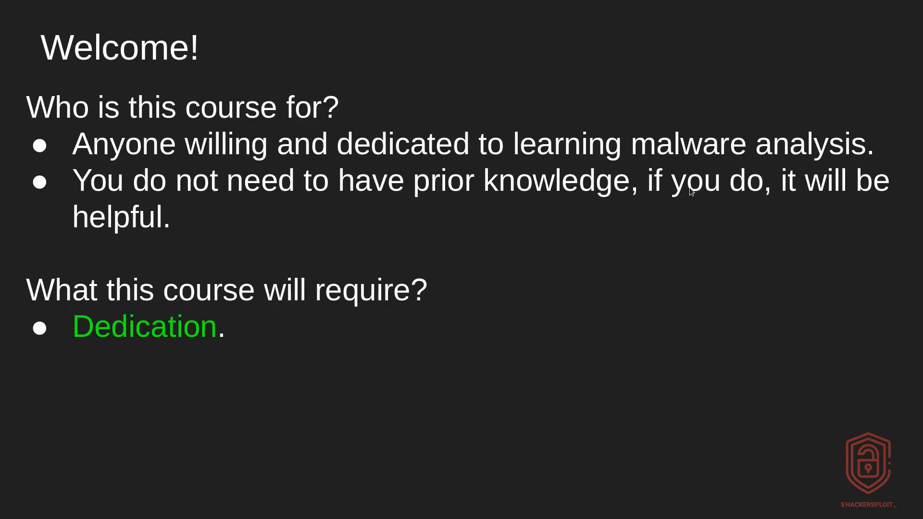
mouse_move(690, 220)
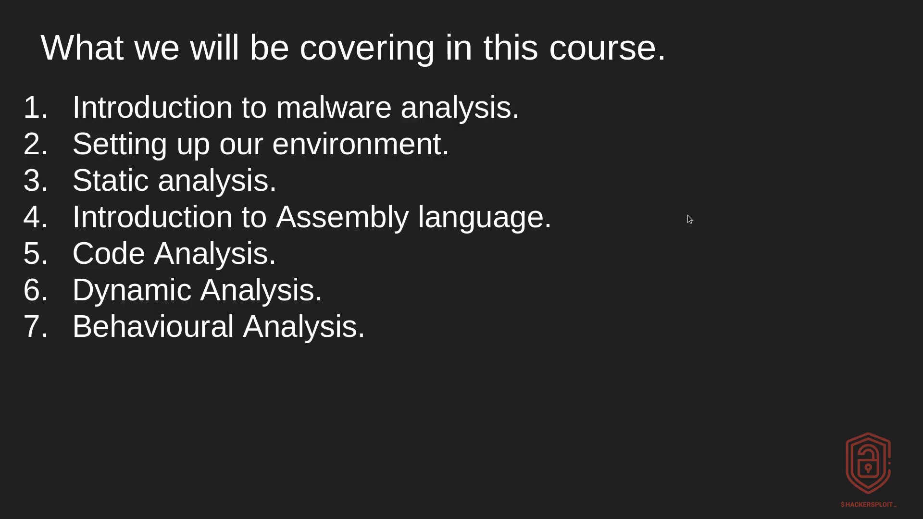
mouse_move(511, 192)
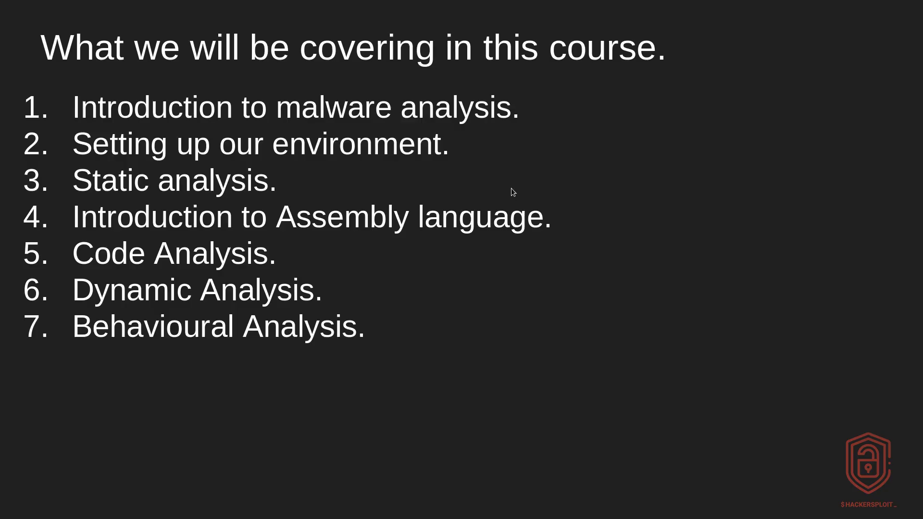
mouse_move(514, 179)
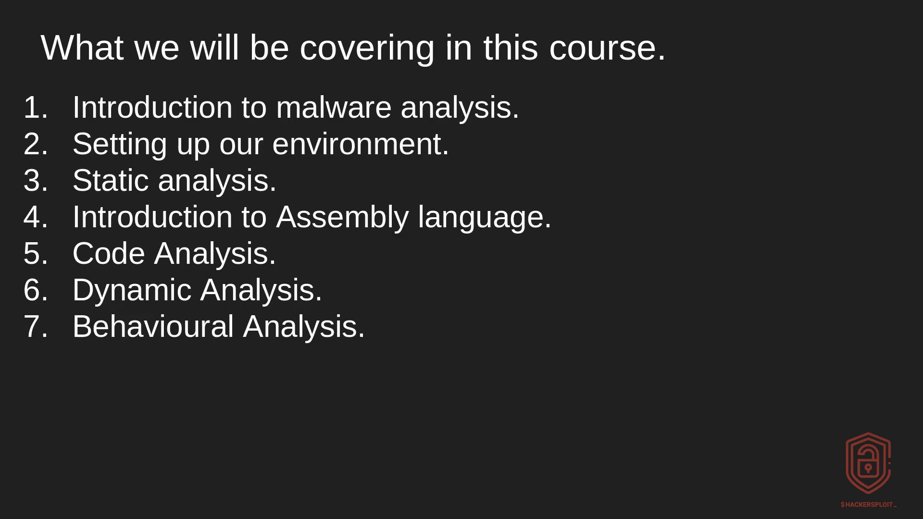
mouse_move(519, 171)
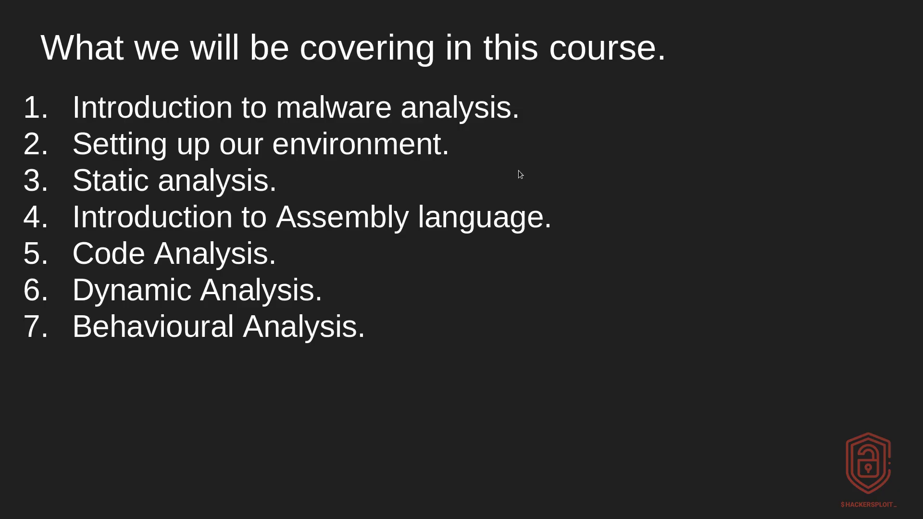
mouse_move(408, 266)
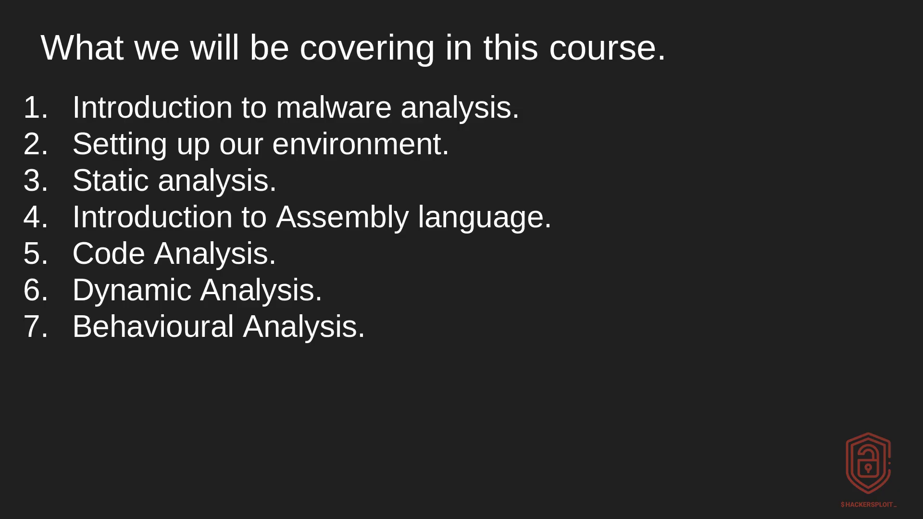
mouse_move(405, 265)
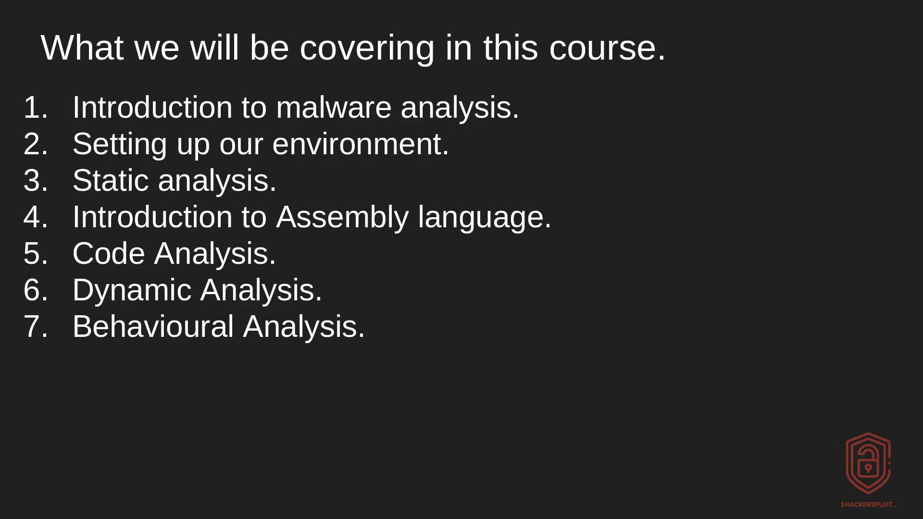
mouse_move(419, 266)
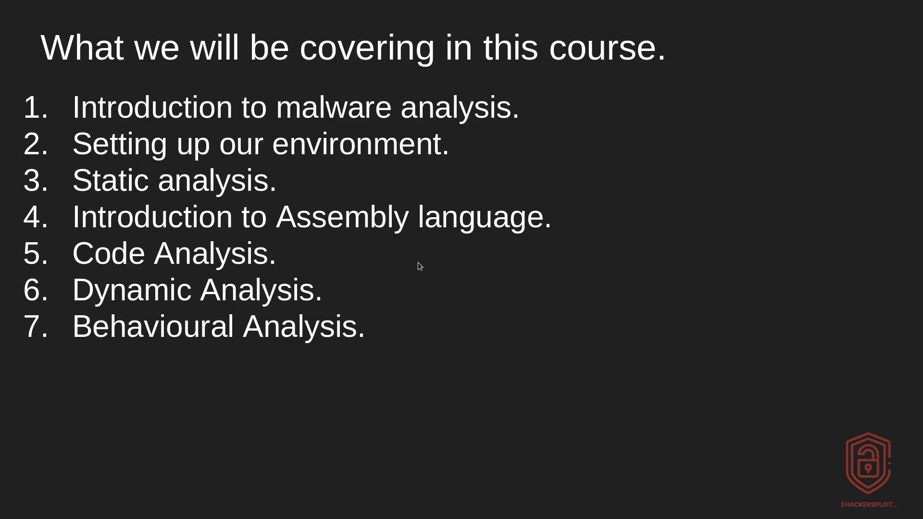